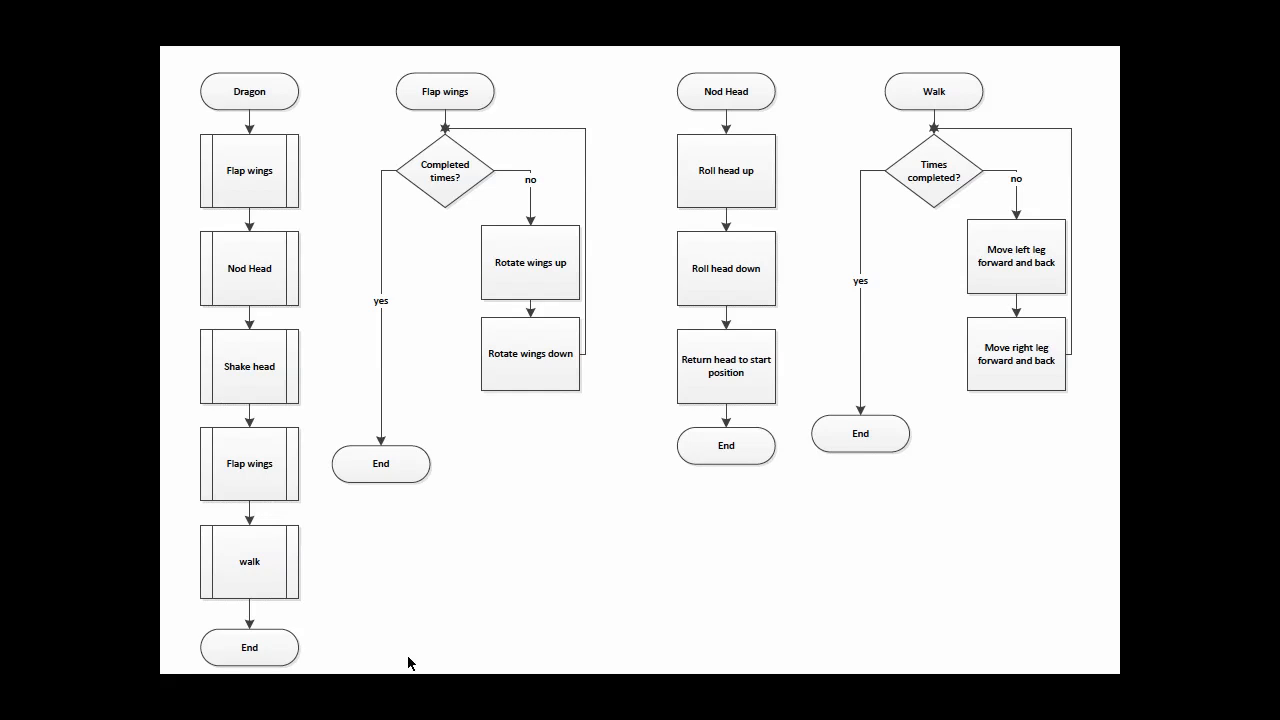
mouse_move(486, 604)
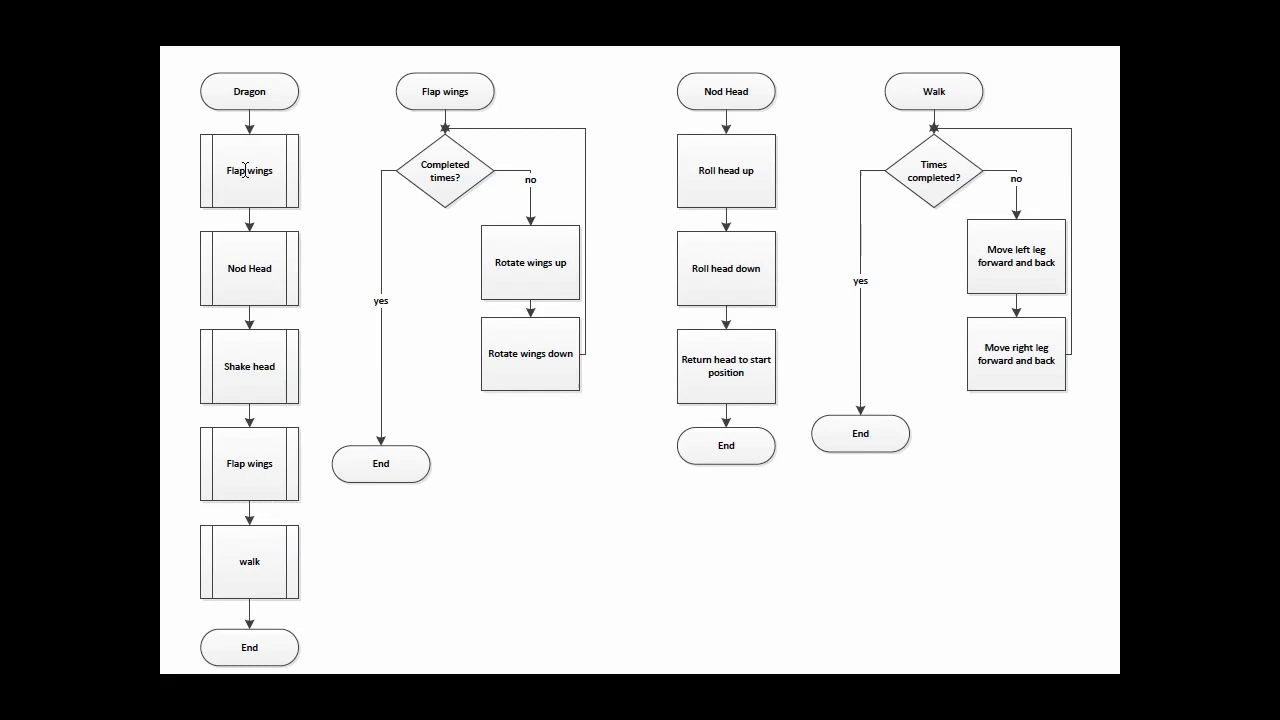
mouse_move(428, 104)
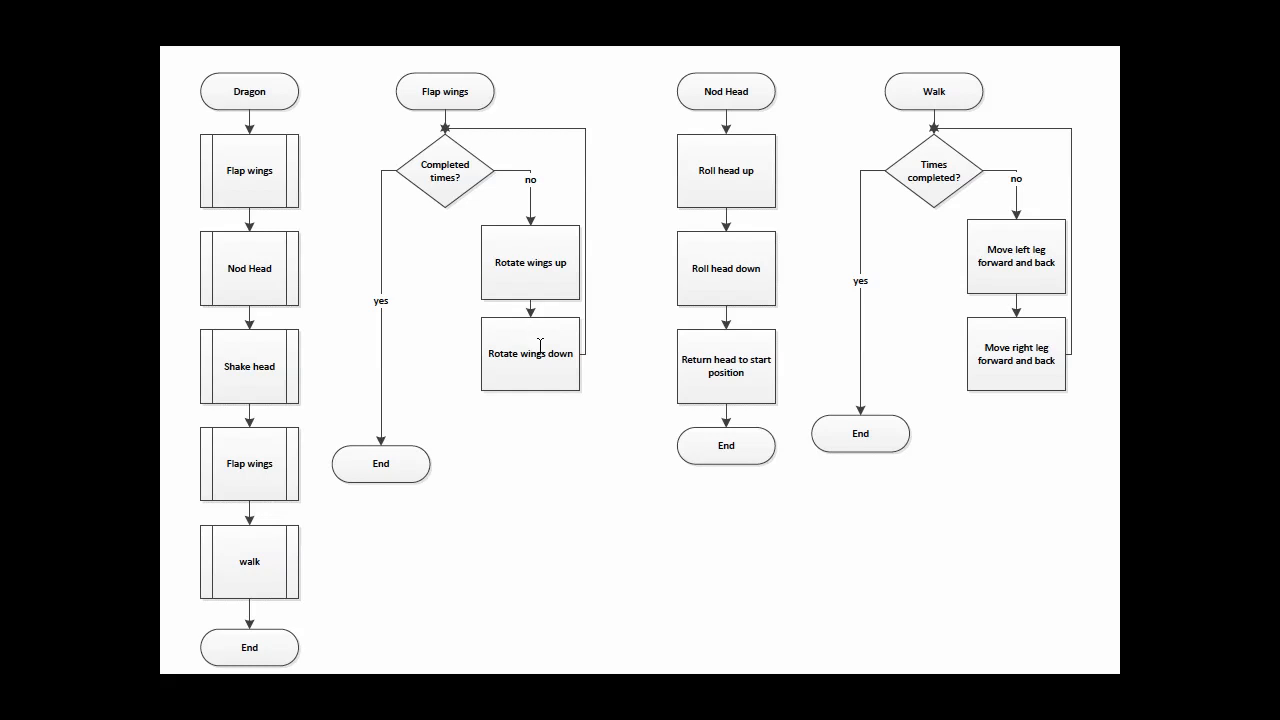
mouse_move(372, 122)
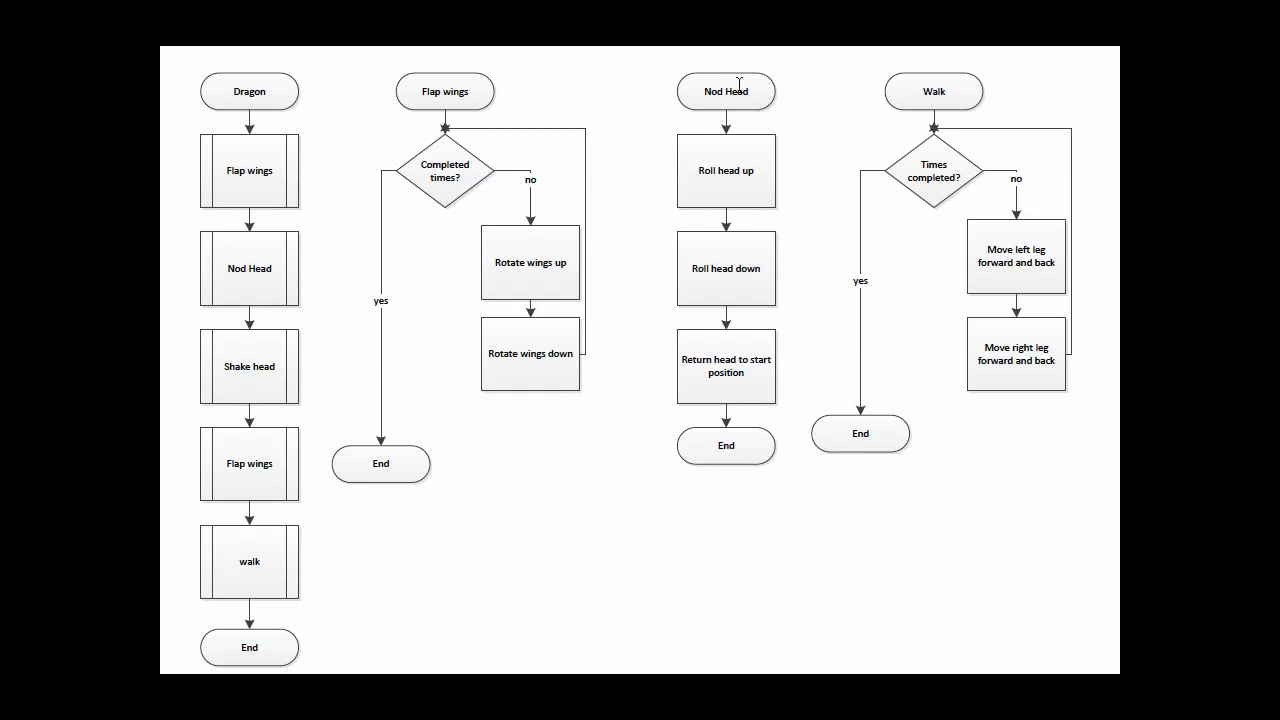
mouse_move(742, 454)
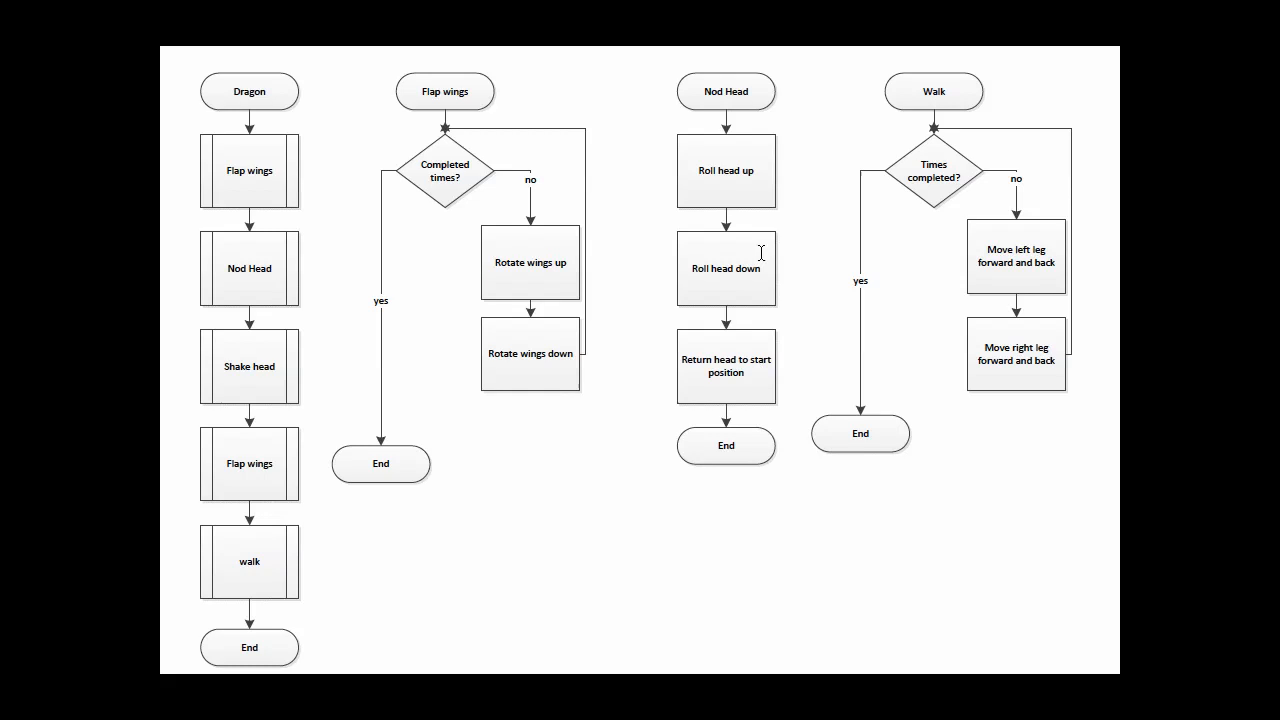
mouse_move(736, 378)
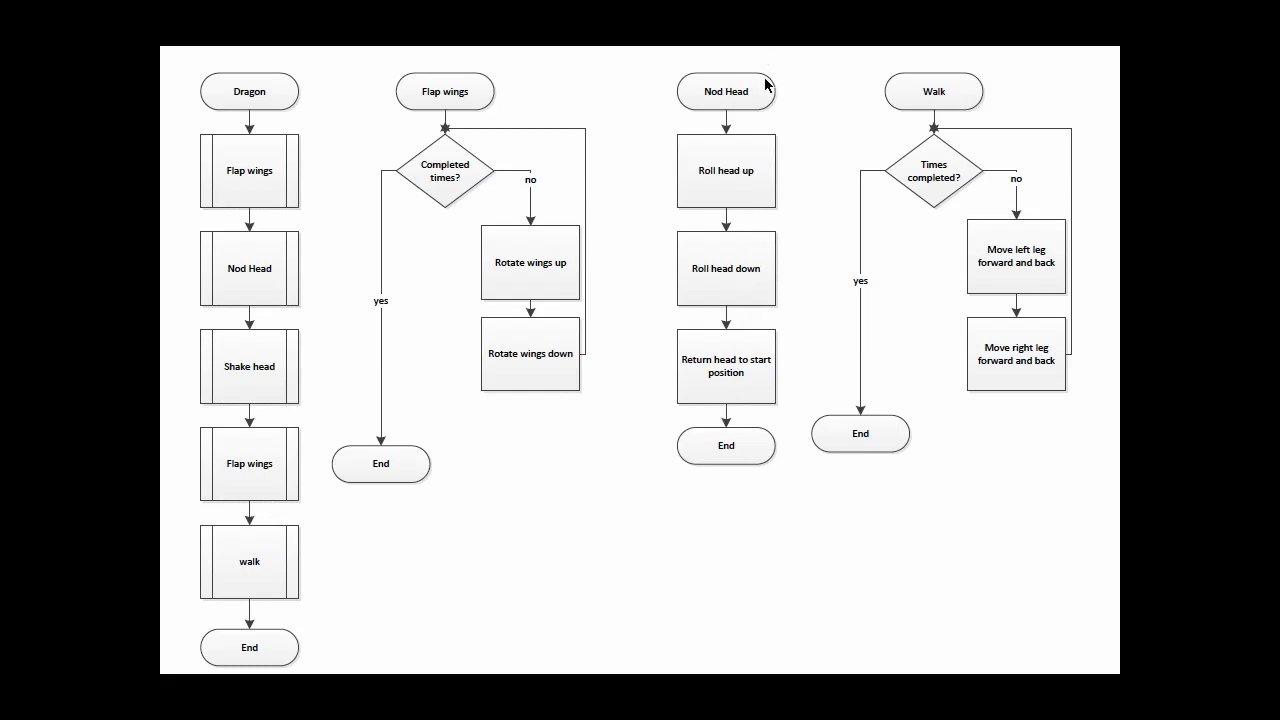
mouse_move(768, 420)
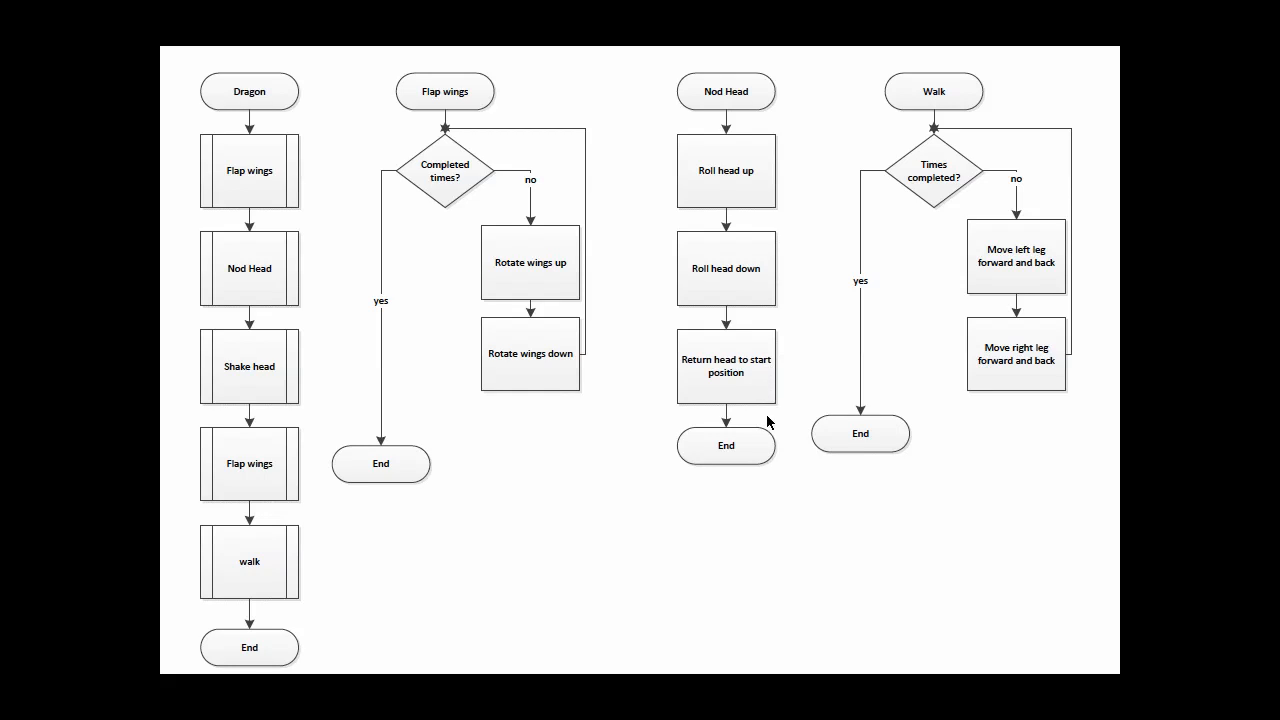
mouse_move(768, 424)
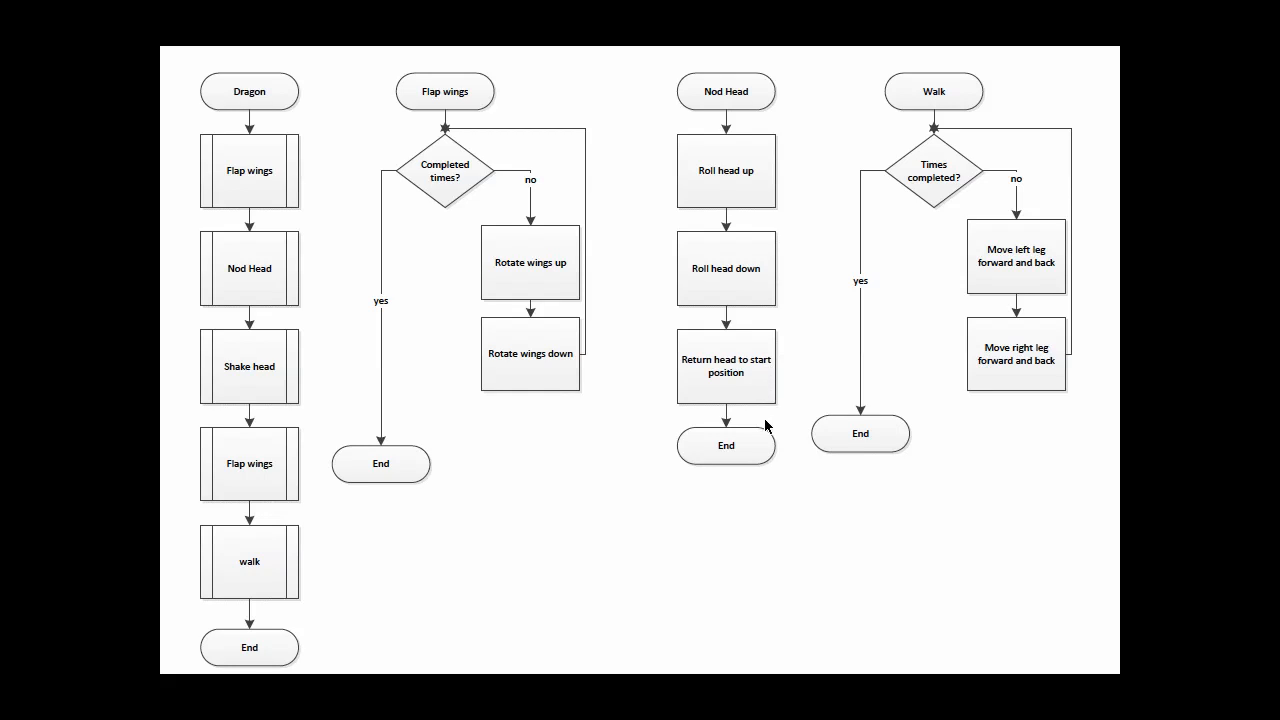
mouse_move(760, 380)
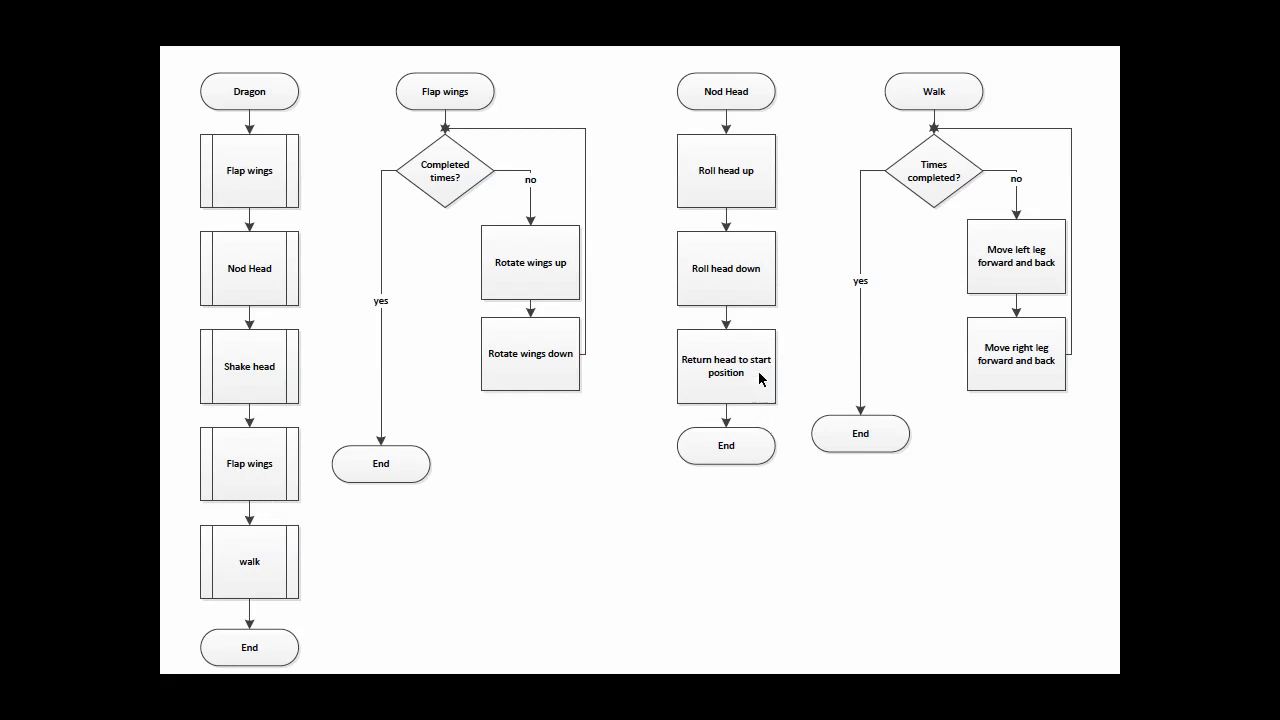
mouse_move(318, 366)
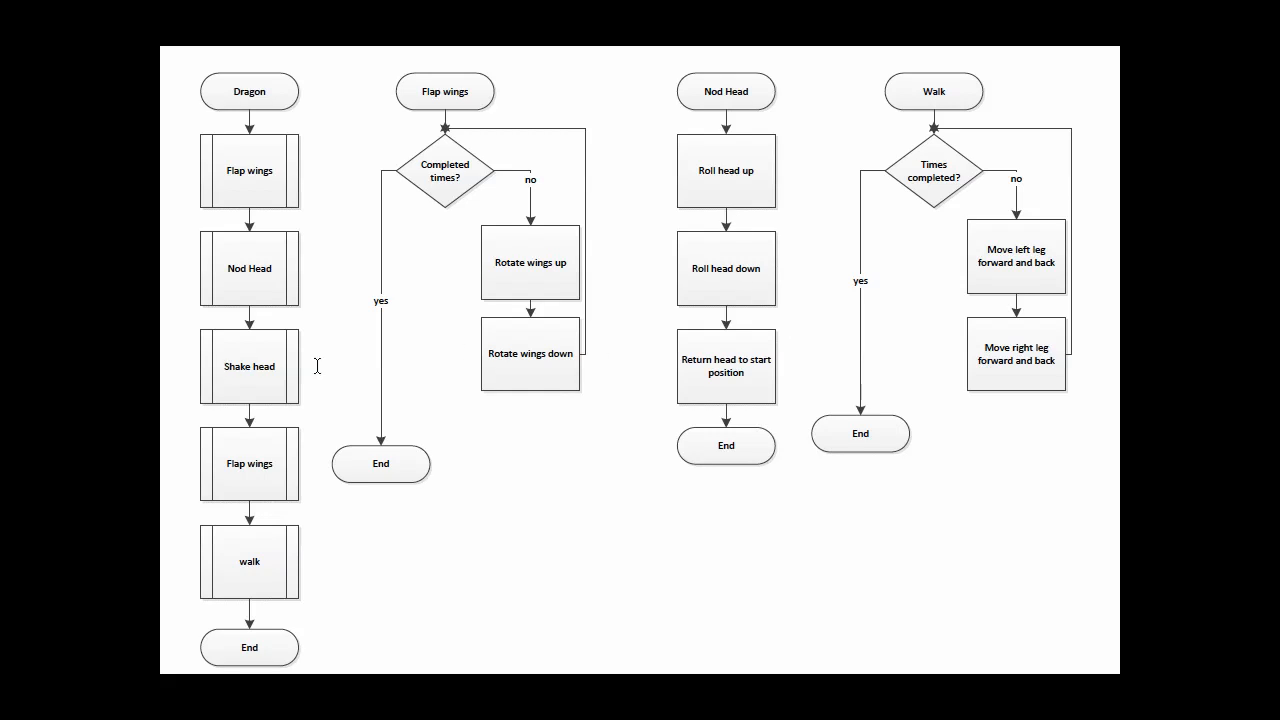
mouse_move(736, 338)
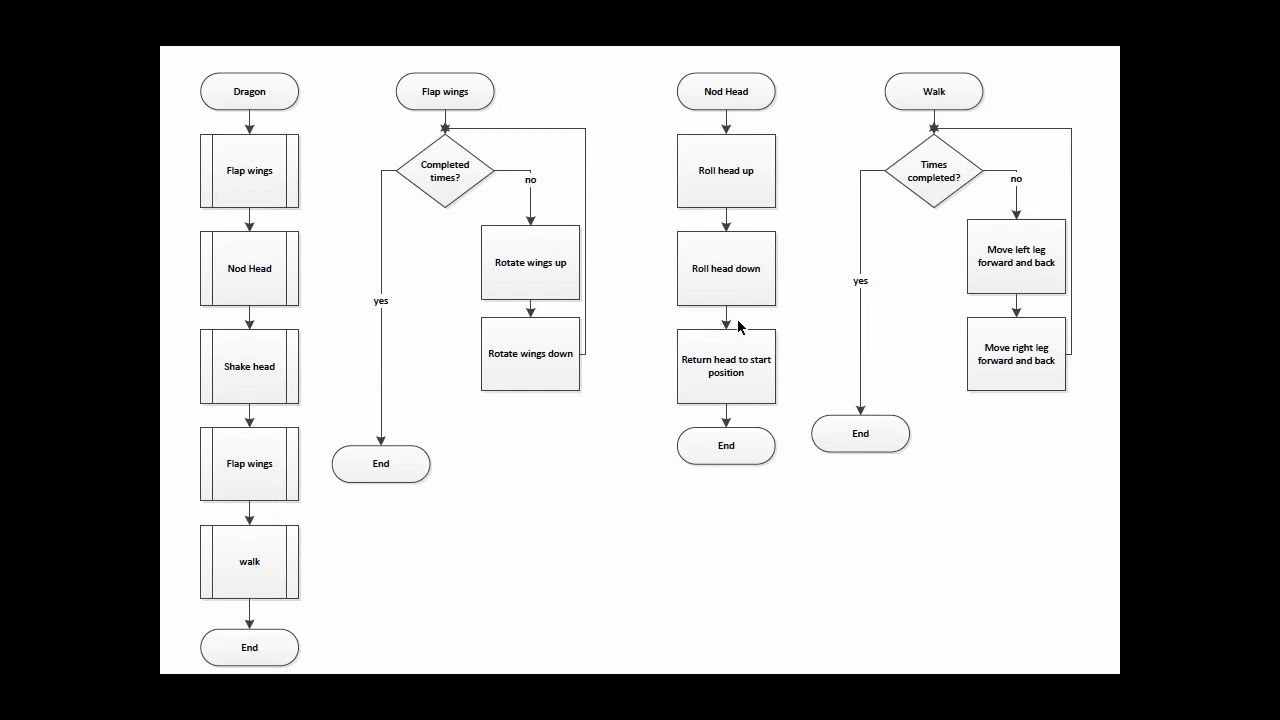
mouse_move(784, 328)
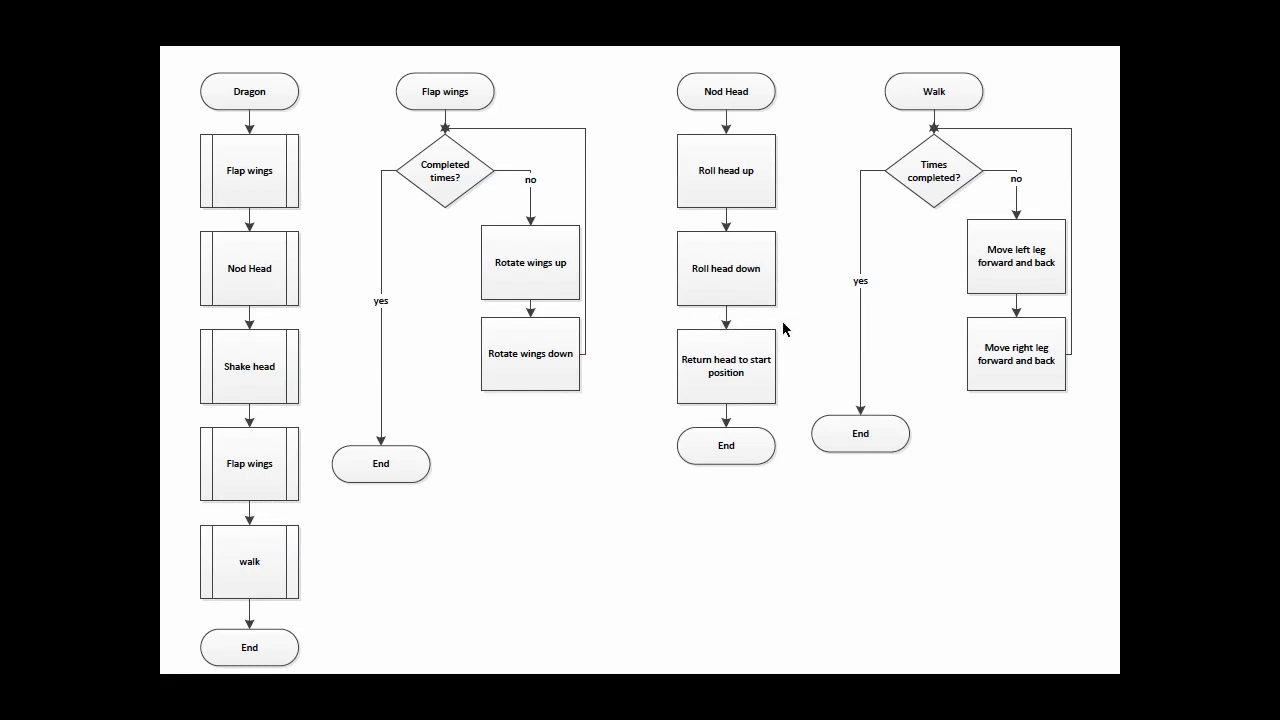
mouse_move(756, 212)
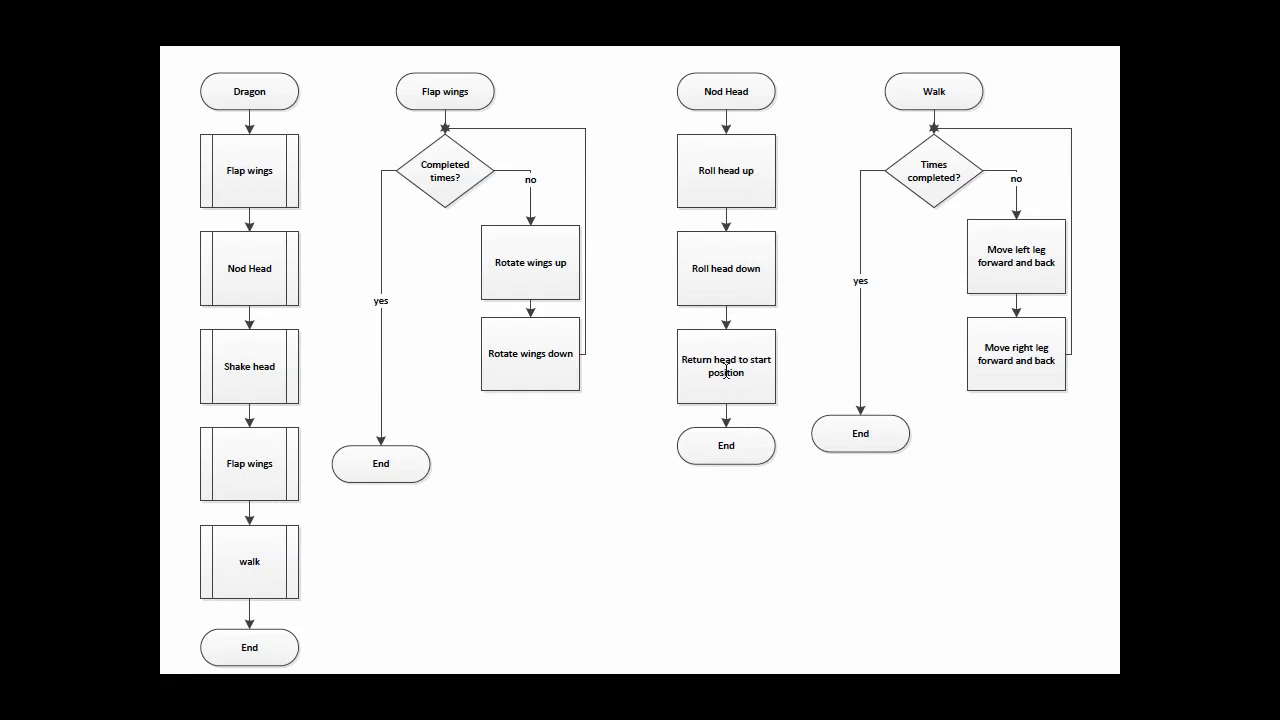
mouse_move(352, 270)
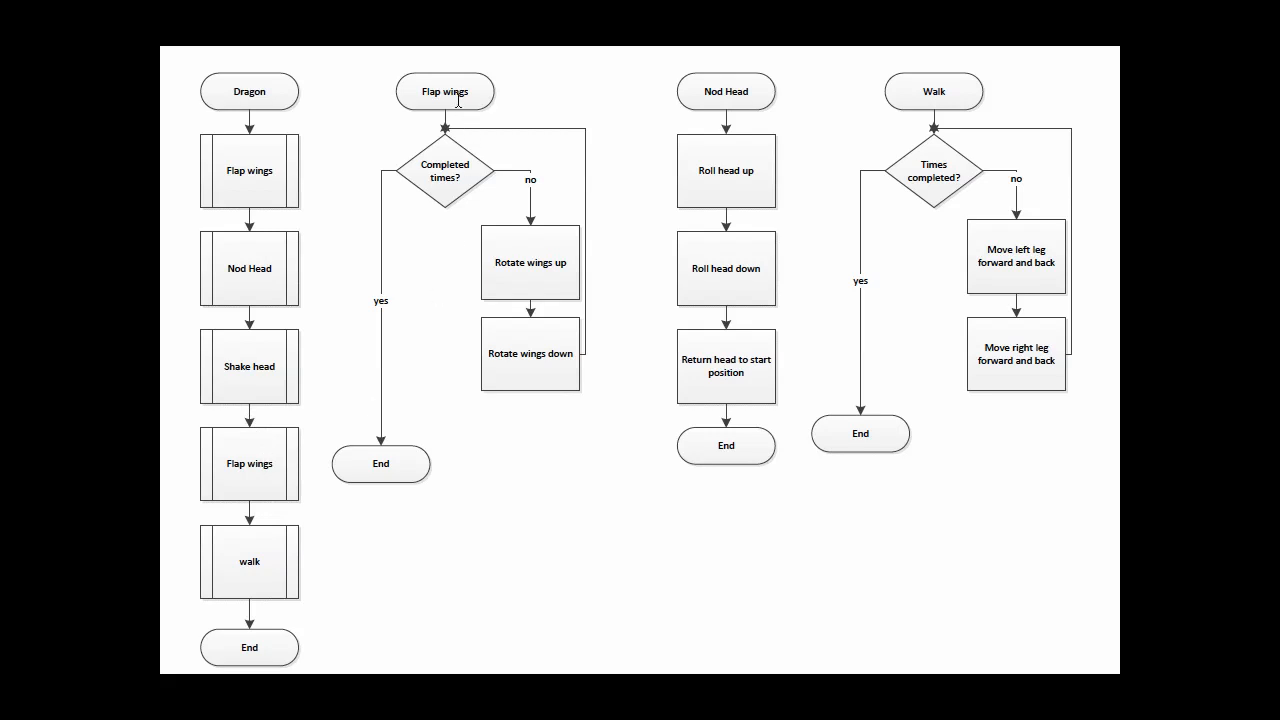
mouse_move(256, 236)
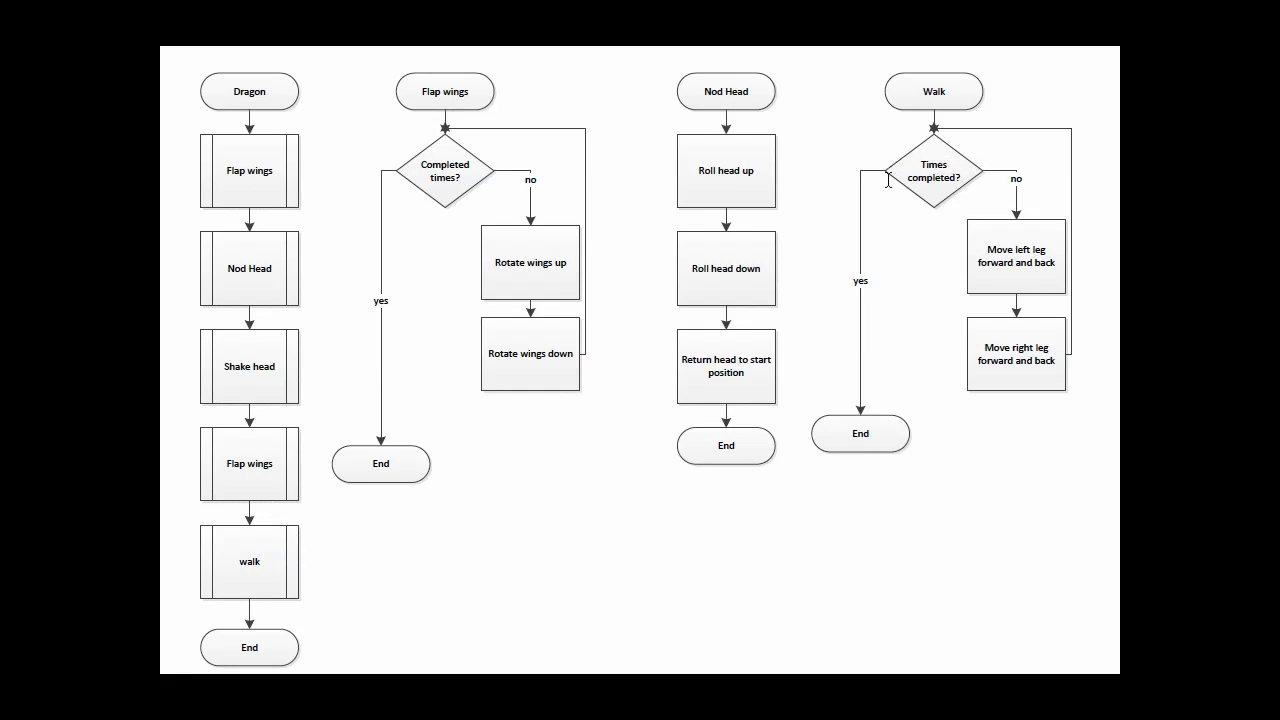
mouse_move(870, 228)
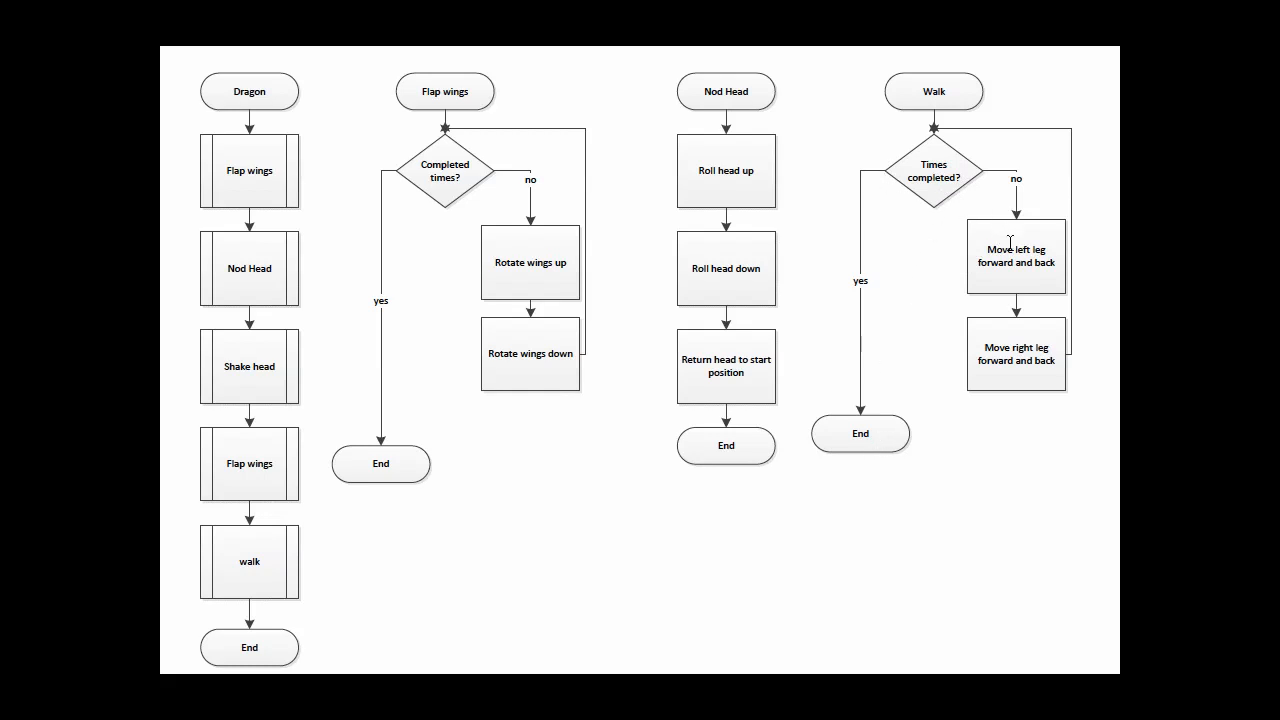
mouse_move(1018, 328)
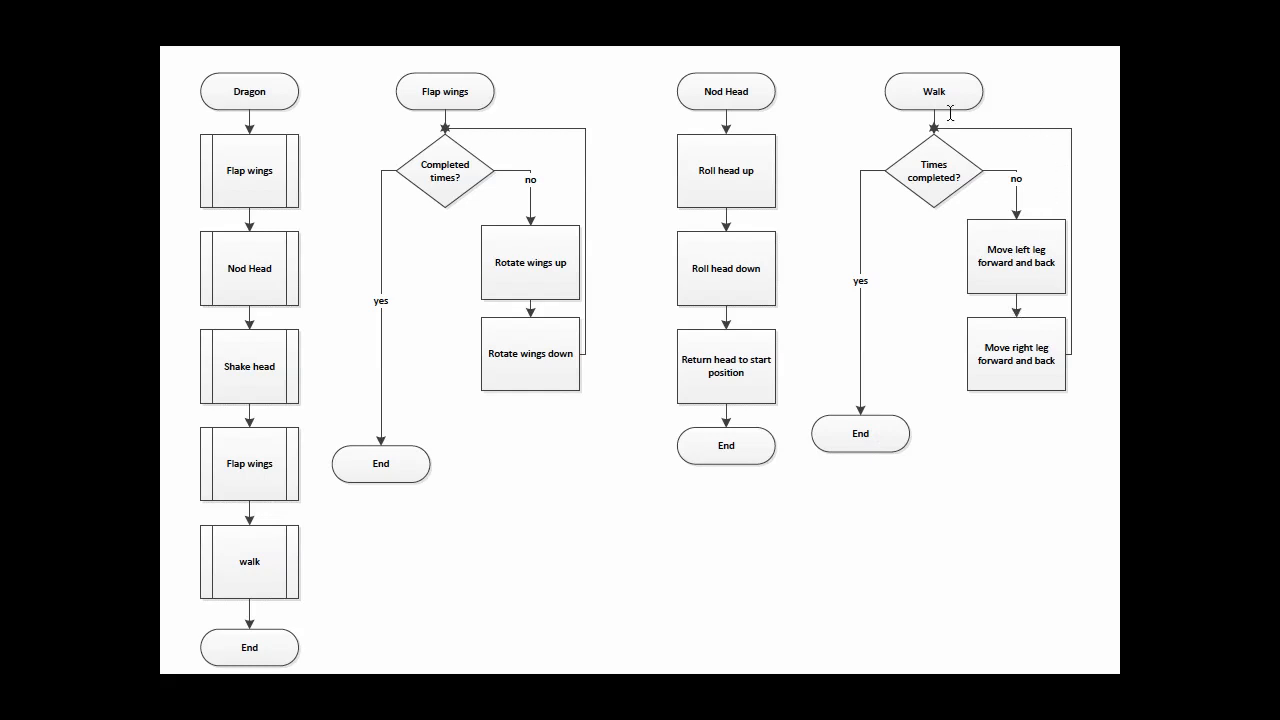
mouse_move(982, 226)
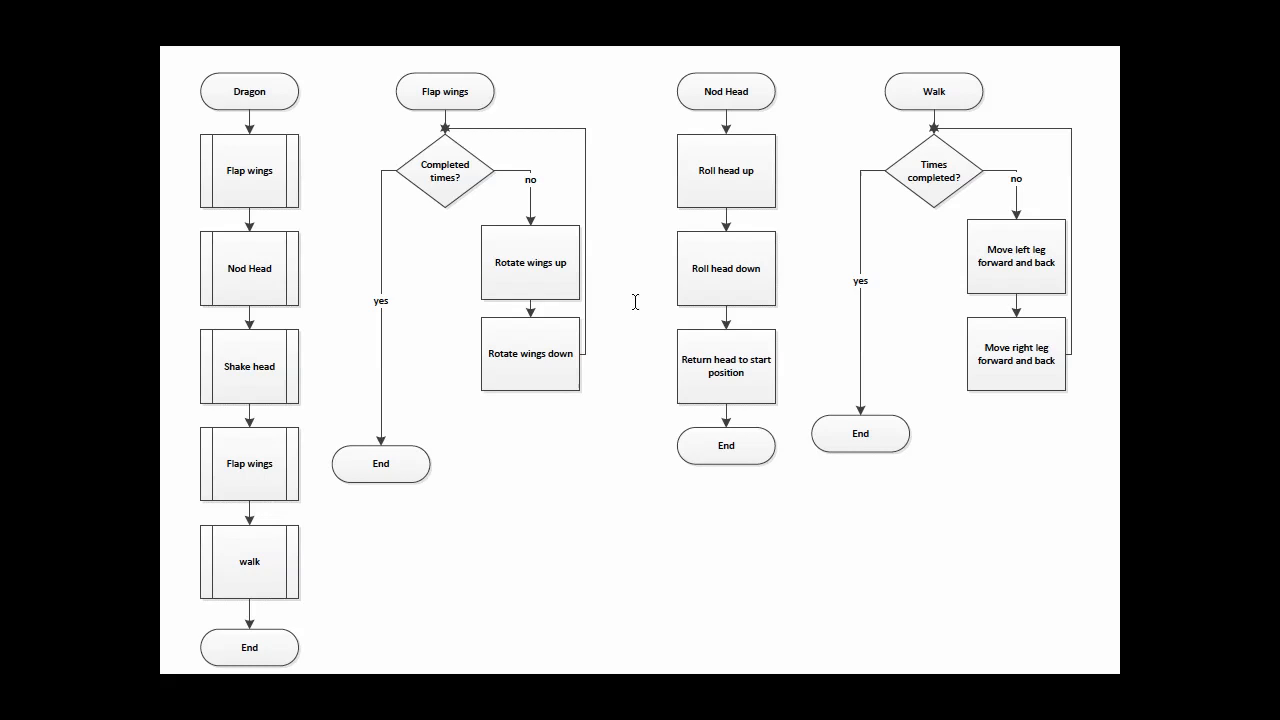
mouse_move(548, 472)
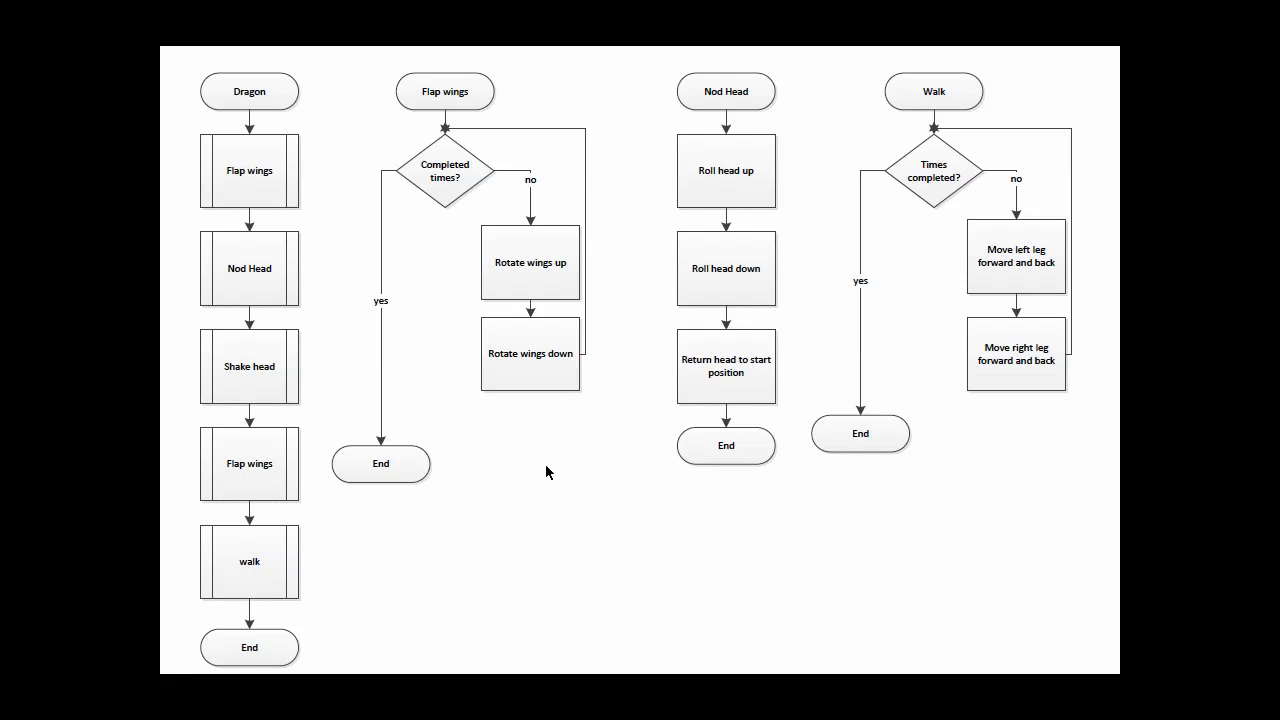
mouse_move(444, 342)
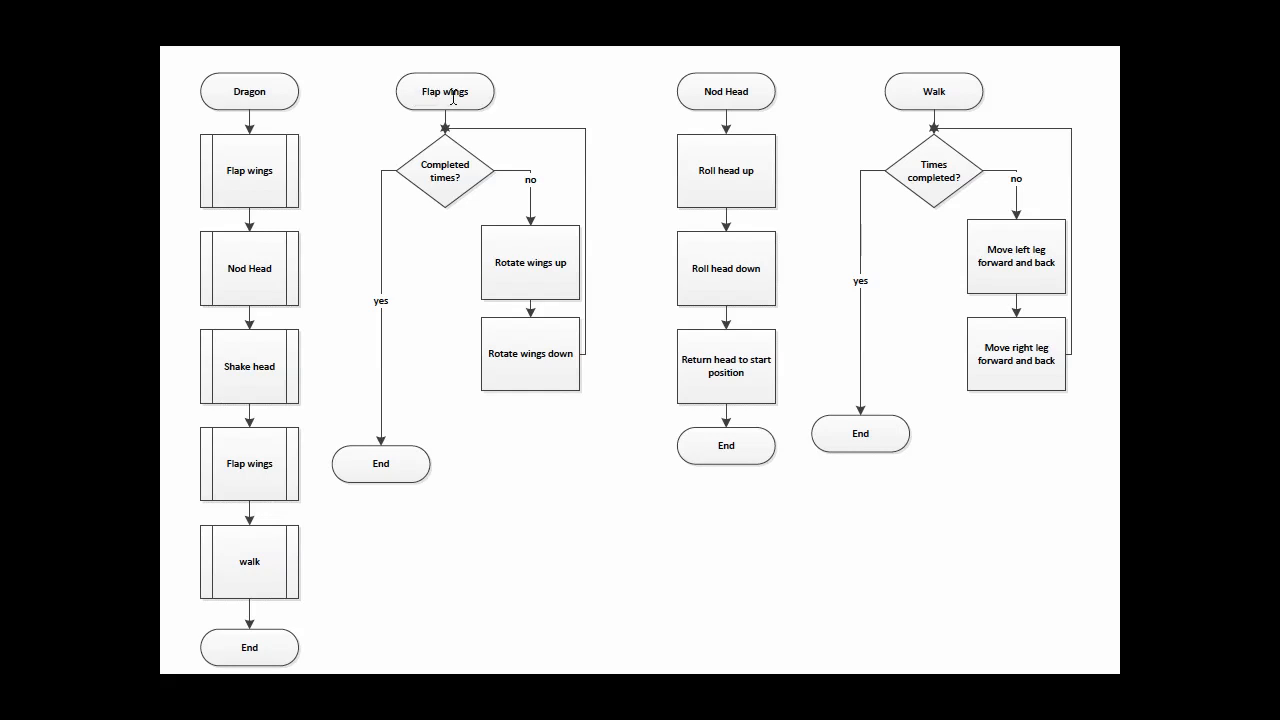
mouse_move(512, 106)
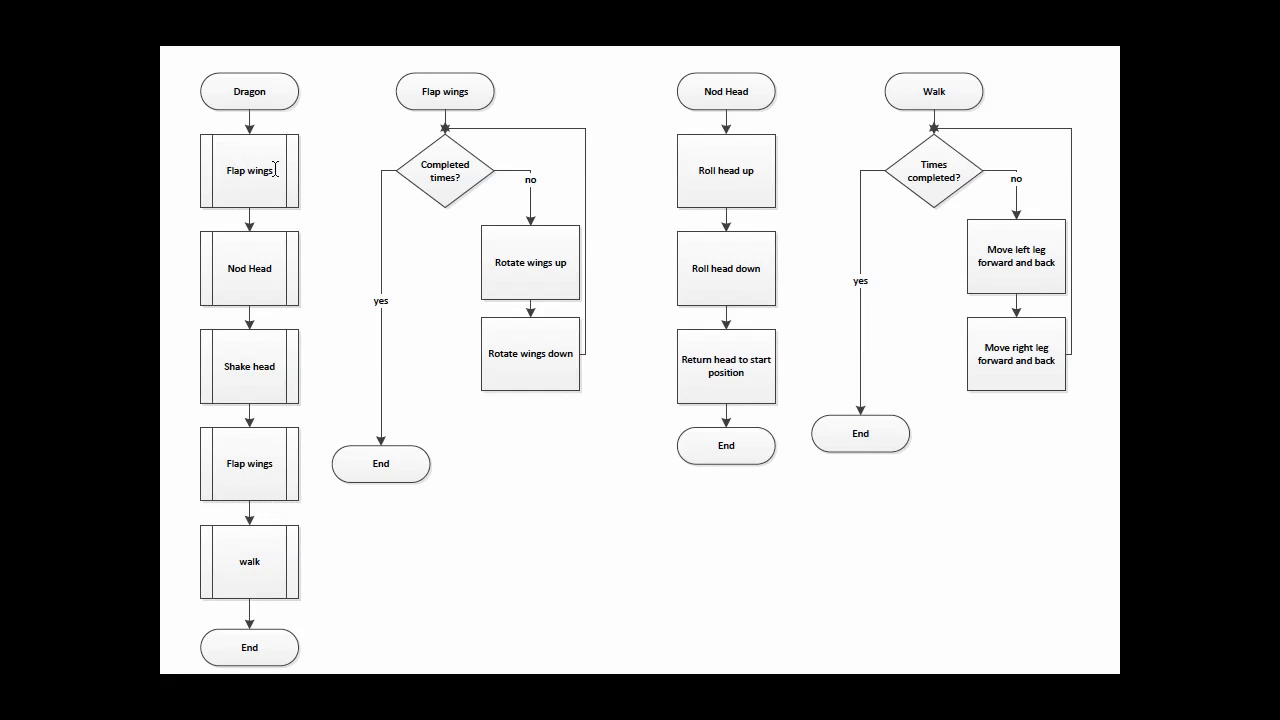
mouse_move(412, 92)
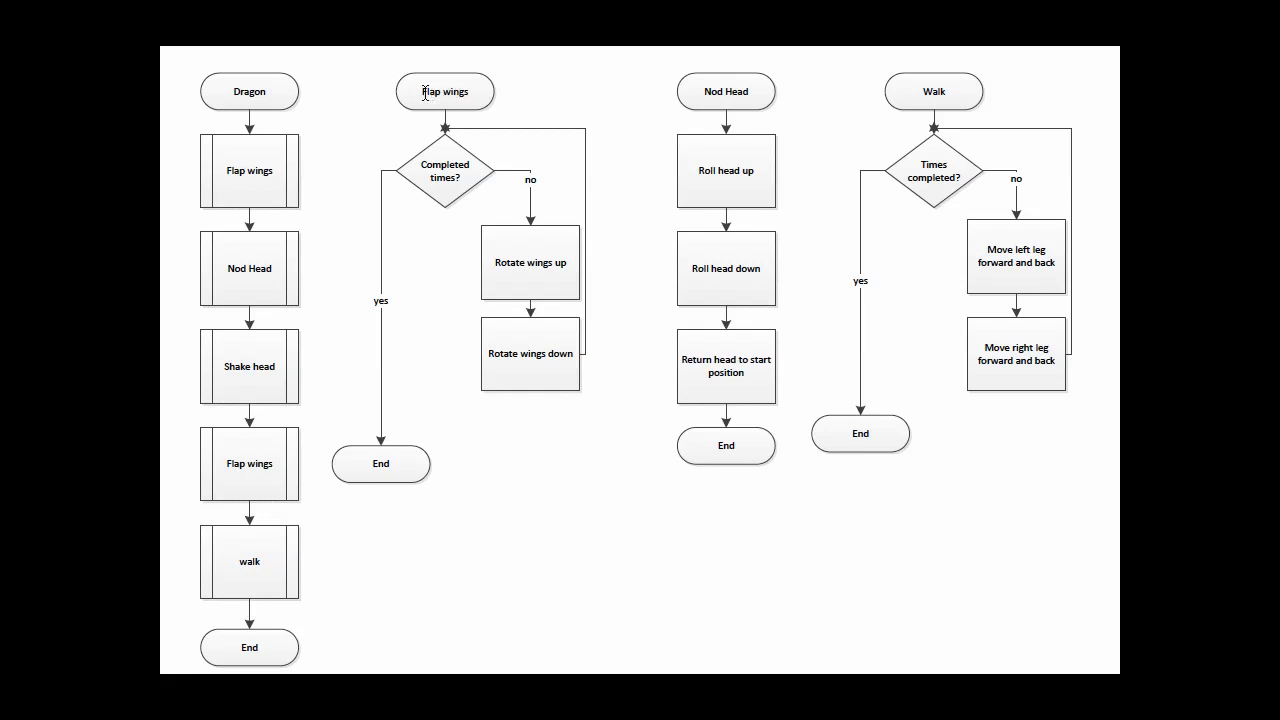
mouse_move(390, 394)
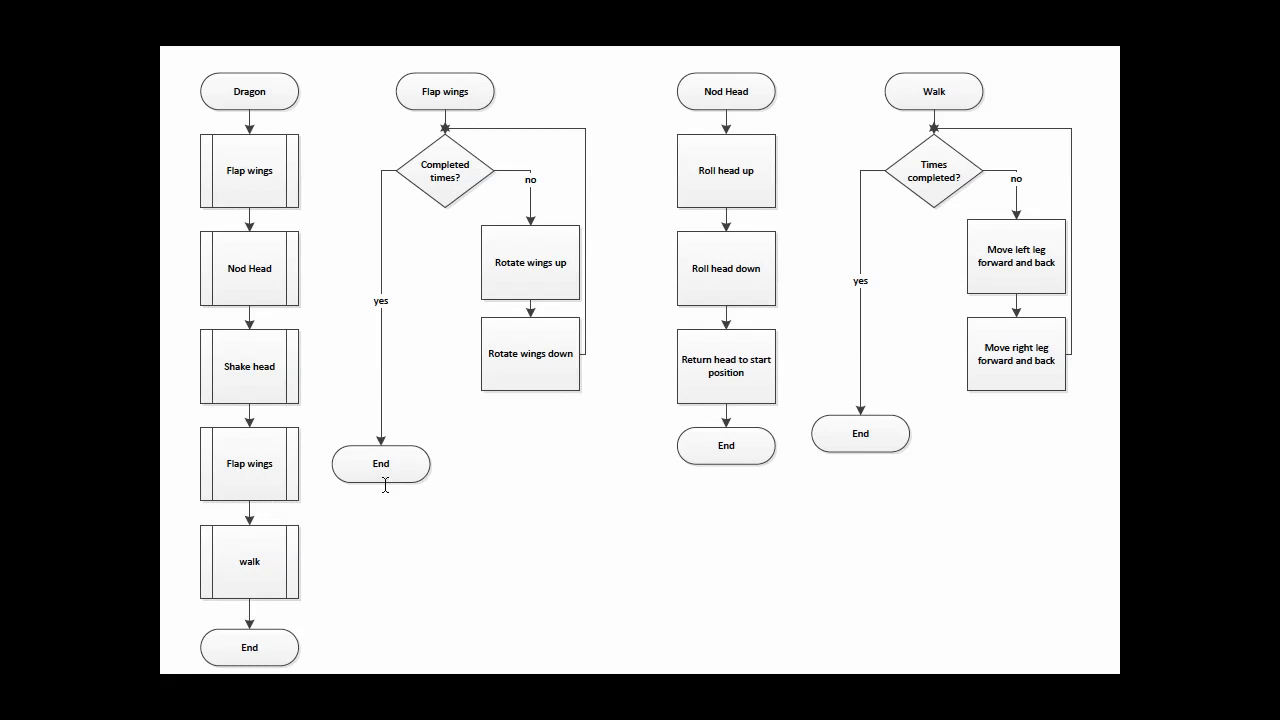
mouse_move(848, 238)
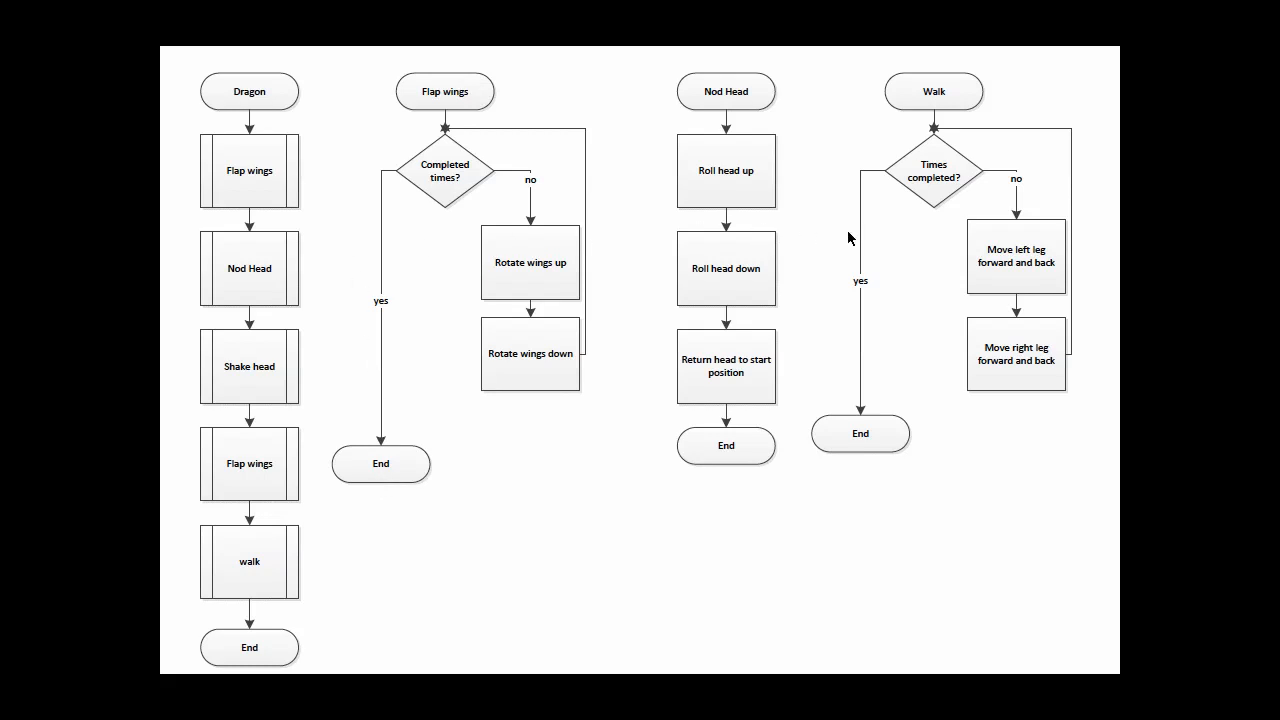